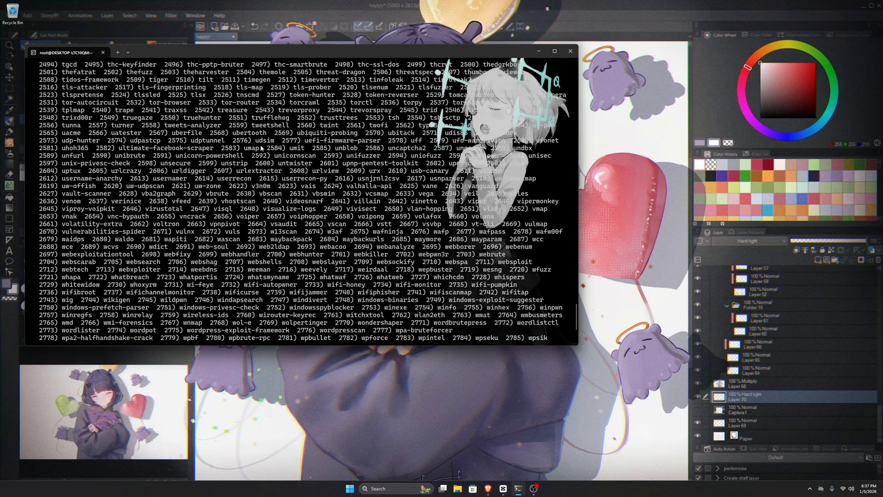
- Leave the BlackArch tool prompt and launch a full pacman -Syyu sync including blackarch
{"action": "scroll", "scroll_direction": "up", "scroll_amount": 3}
{"action": "type", "text": "pacman -Syyu"}
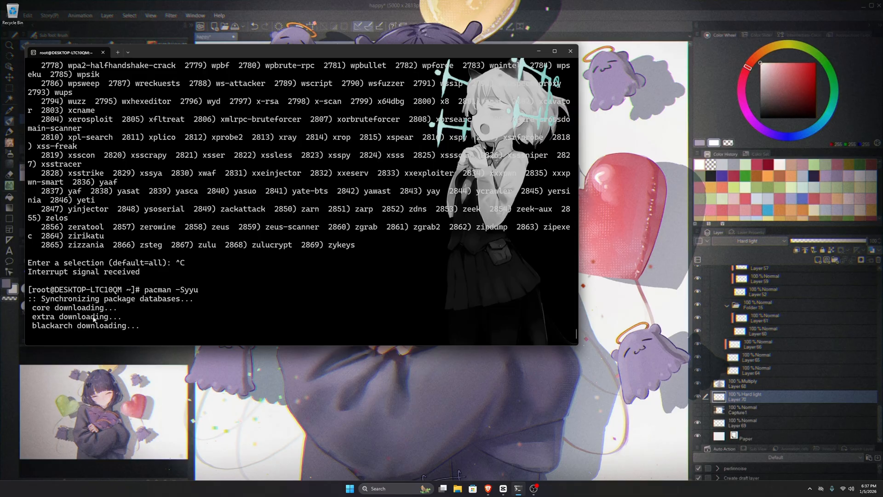
{"action": "double_click", "coordinate": [49, 326]}
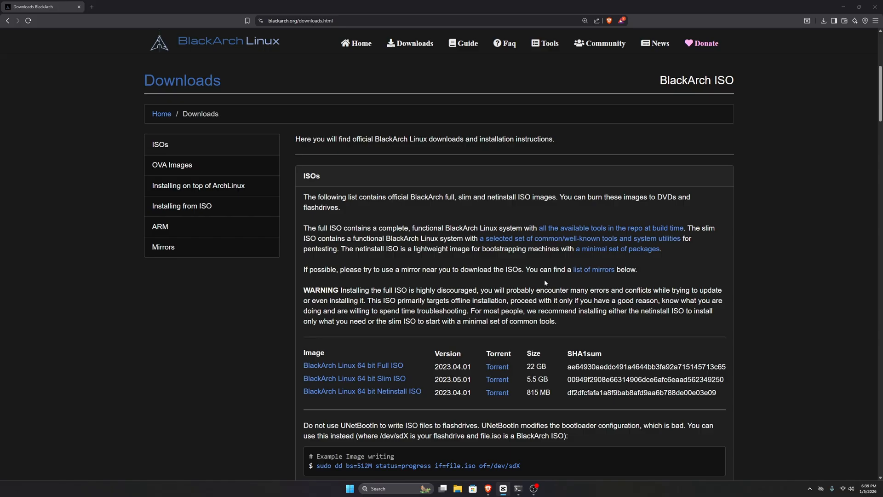
{"action": "mouse_move", "coordinate": [219, 32]}
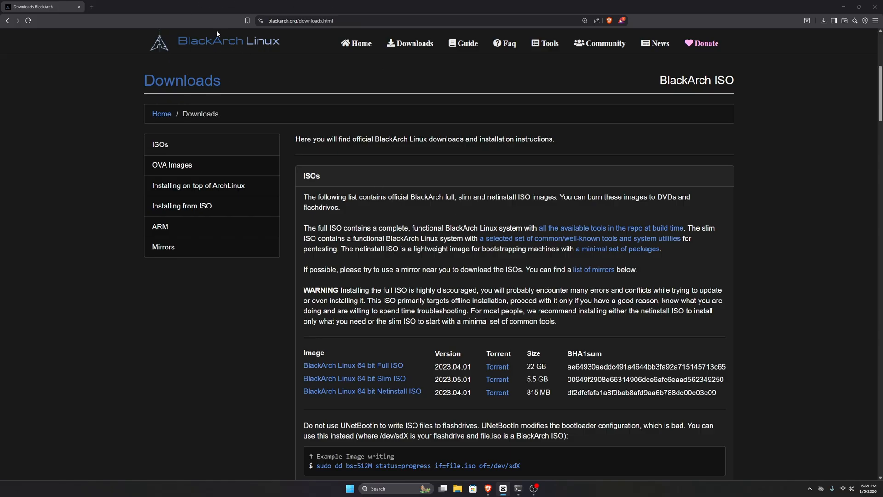
{"action": "scroll", "scroll_direction": "down", "scroll_amount": 3}
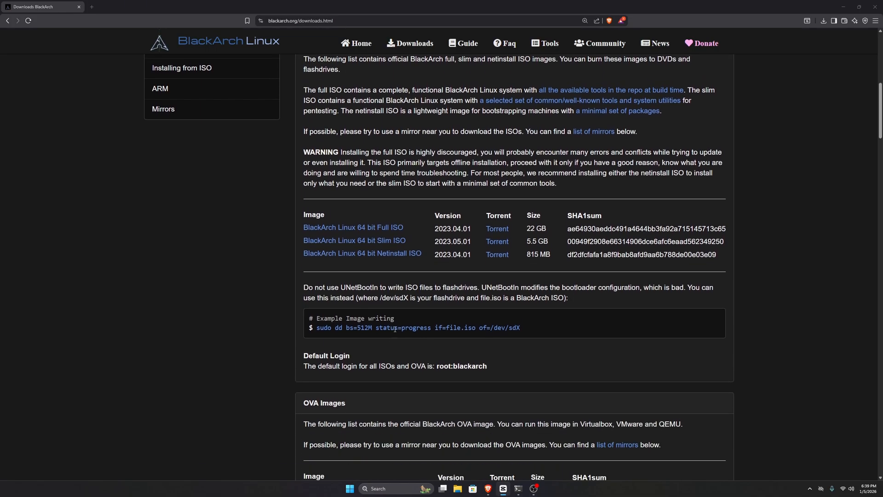
{"action": "mouse_move", "coordinate": [357, 236]}
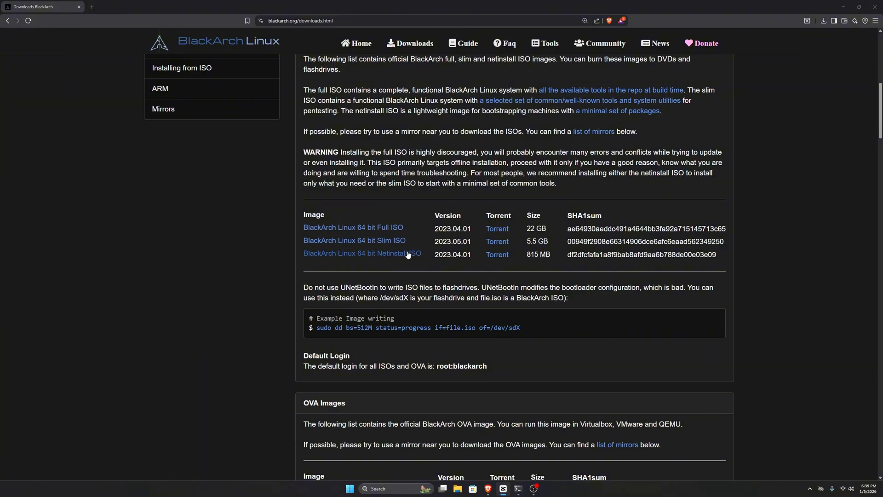
{"action": "scroll", "scroll_direction": "down", "scroll_amount": 3}
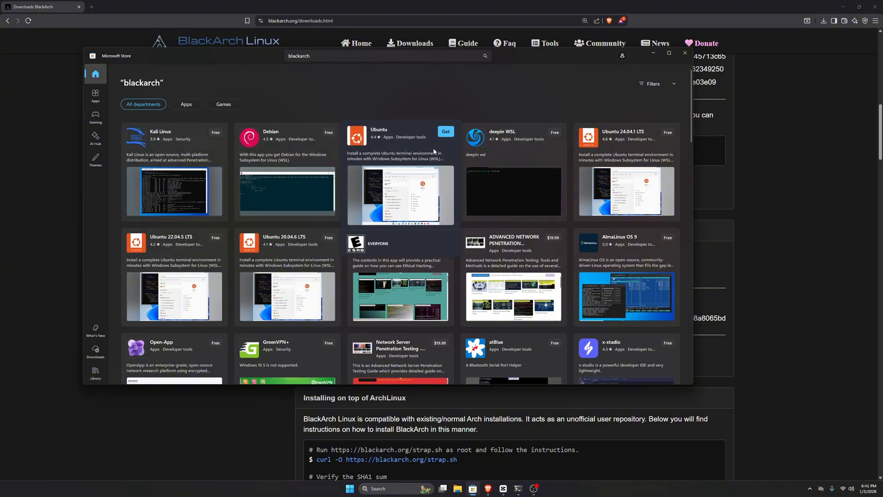
- Scroll through the blackarch results listing Kali Linux, Debian and Ubuntu
{"action": "scroll", "scroll_direction": "down", "scroll_amount": 3}
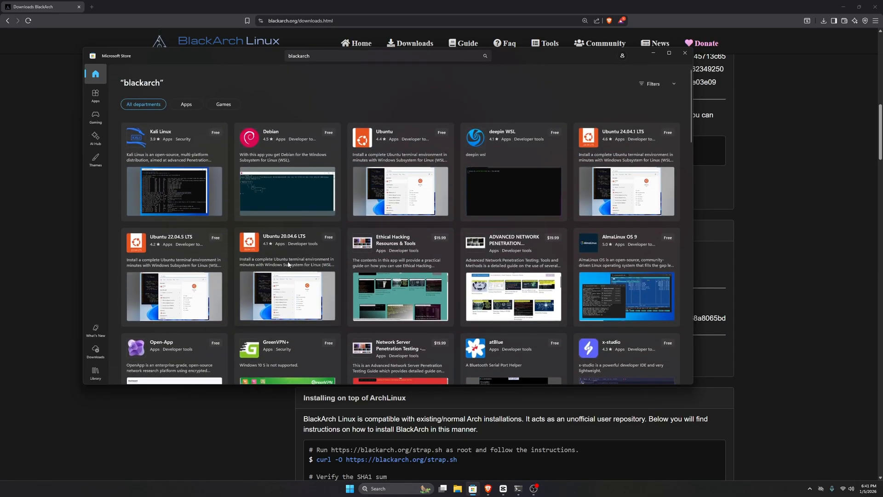
{"action": "scroll", "scroll_direction": "down", "scroll_amount": 3}
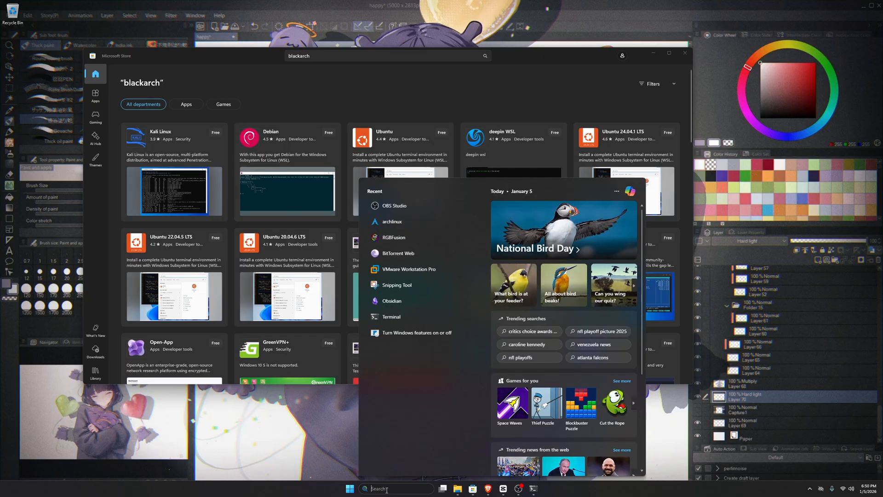
- Confirm Virtual Machine Platform and Windows Subsystem for Linux remain enabled in Windows Features
{"action": "type", "text": "windows Update settings"}
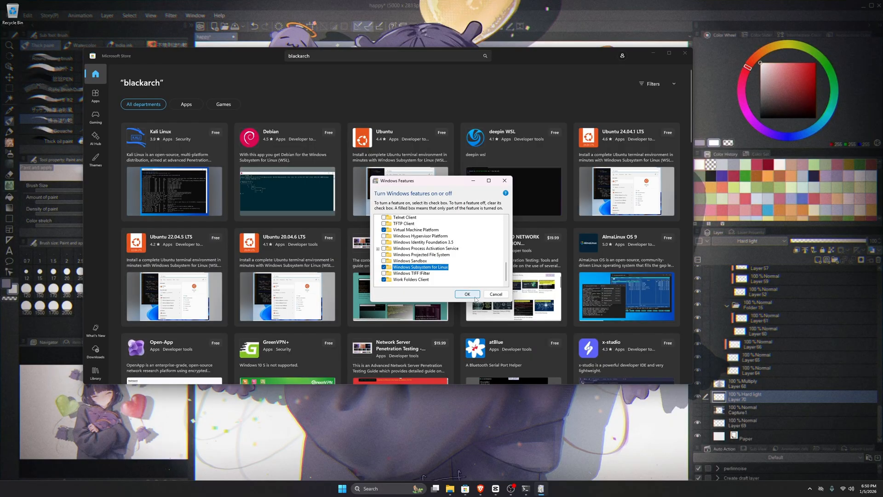
{"action": "left_click", "coordinate": [468, 294]}
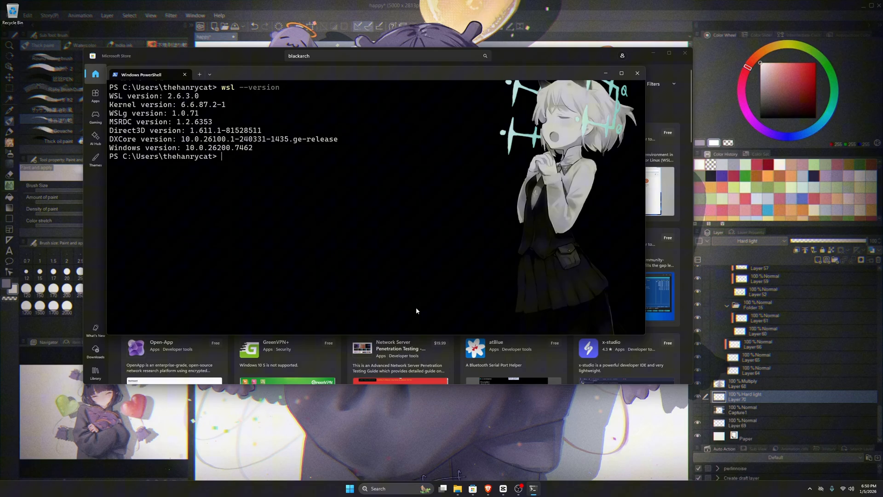
{"action": "mouse_move", "coordinate": [402, 252]}
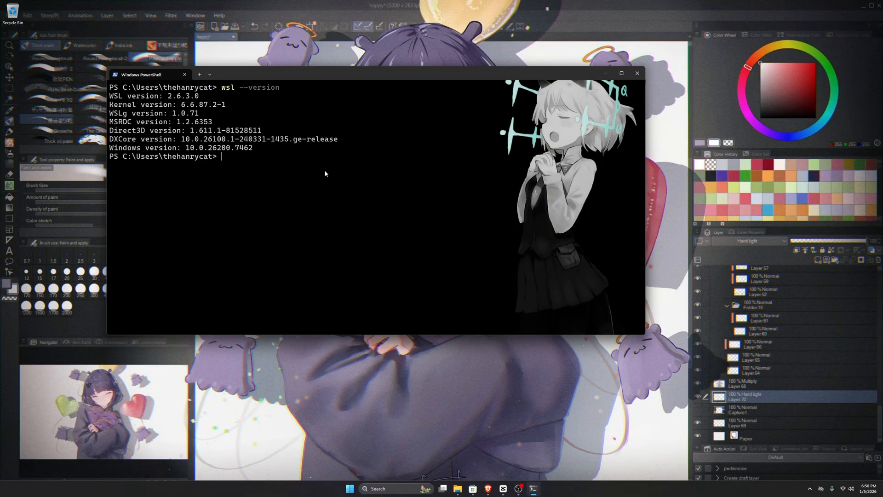
- Attempt wsl --install -d archlinux, which reports the distribution already exists
{"action": "type", "text": "wsl"}
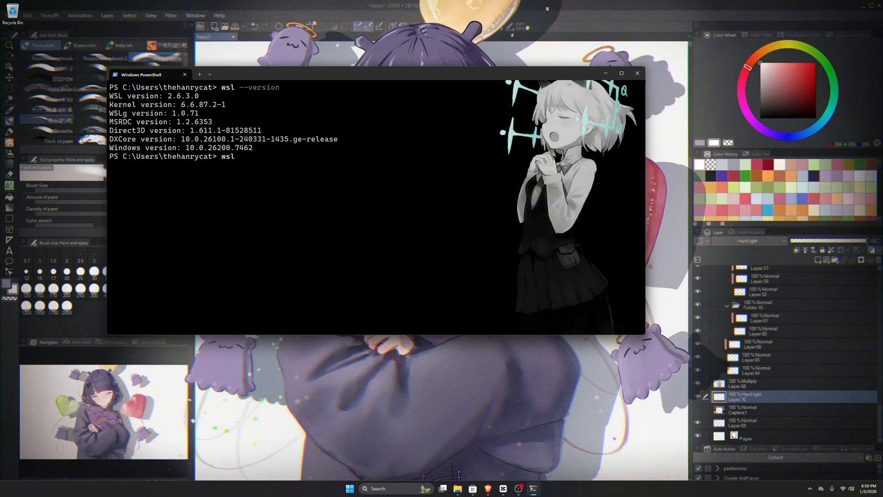
{"action": "type", "text": "--install -"}
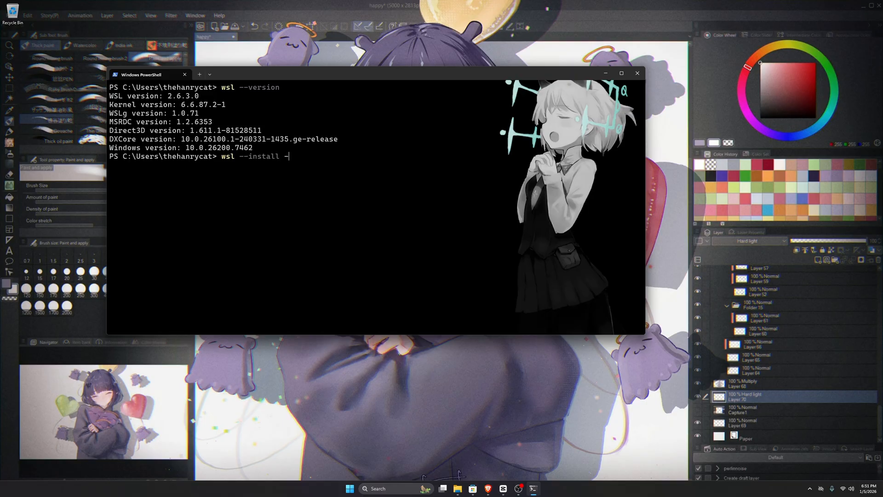
{"action": "type", "text": "d arch"}
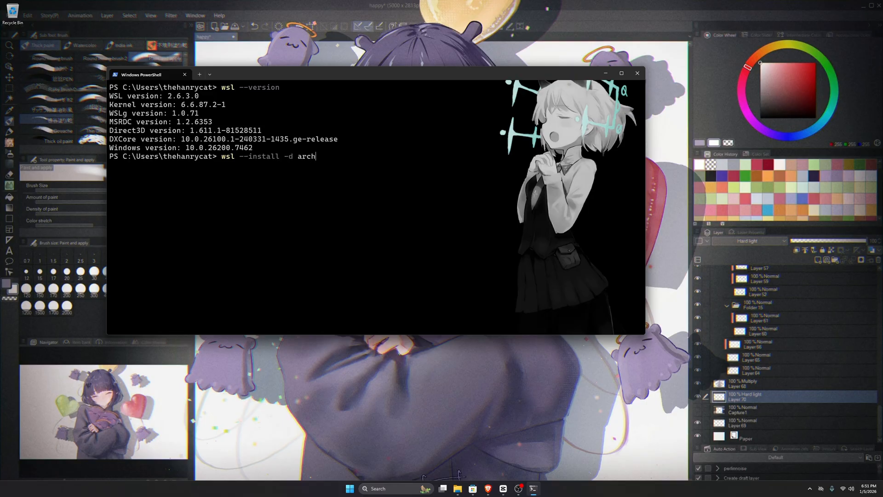
{"action": "type", "text": "linux"}
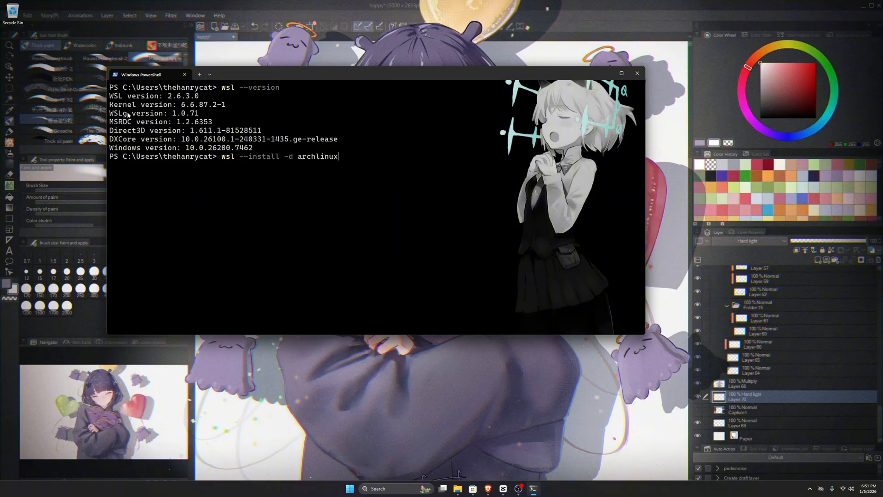
{"action": "mouse_move", "coordinate": [164, 118]}
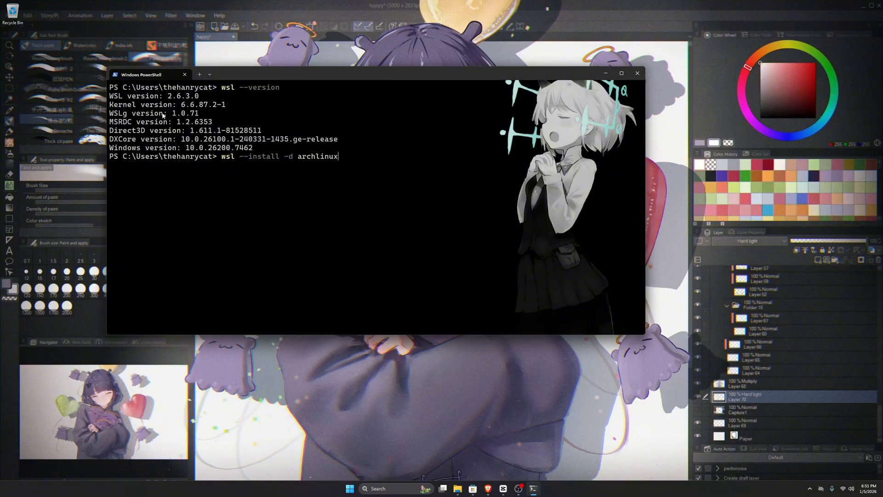
{"action": "mouse_move", "coordinate": [325, 228]}
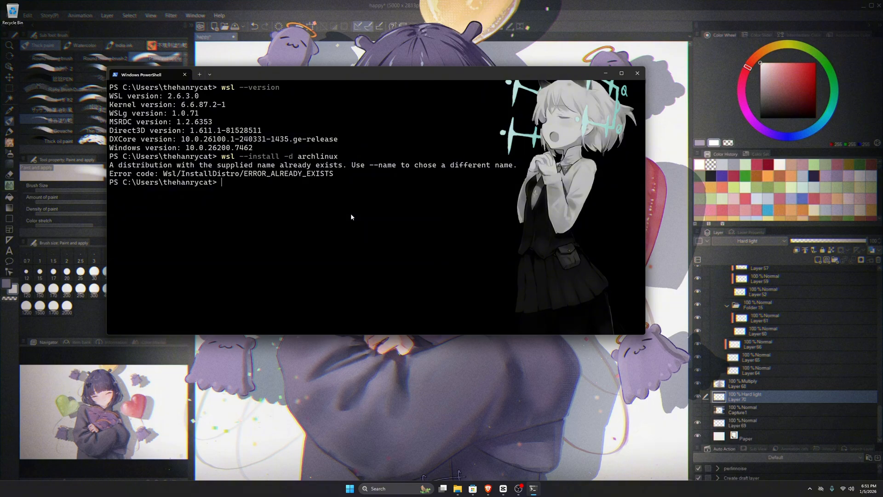
- List the installed WSL distributions with wsl --list
{"action": "type", "text": "wsl"}
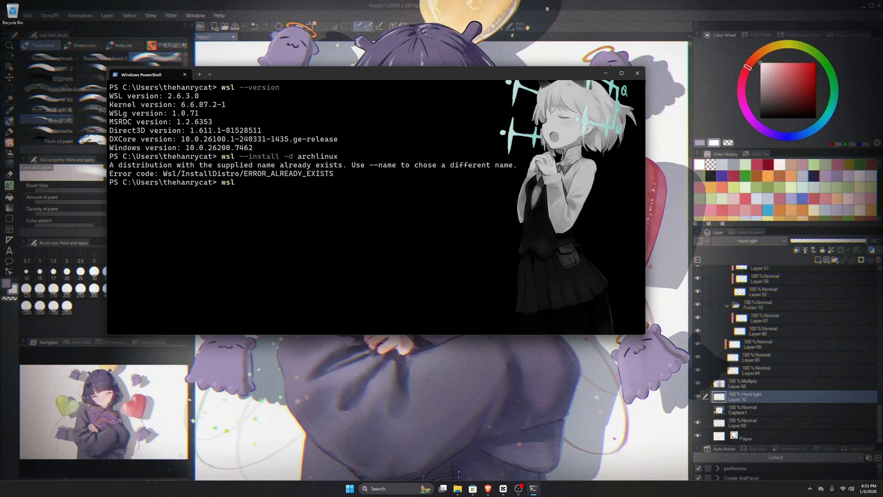
{"action": "type", "text": "--"}
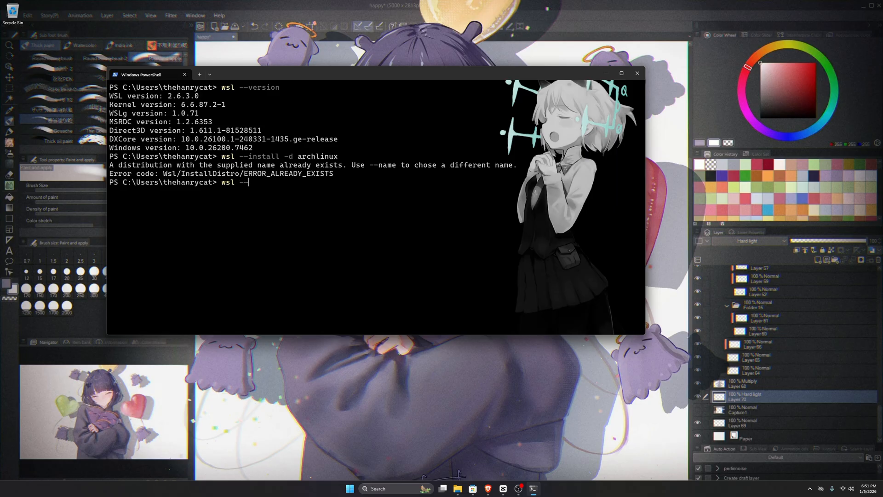
{"action": "type", "text": "lis"}
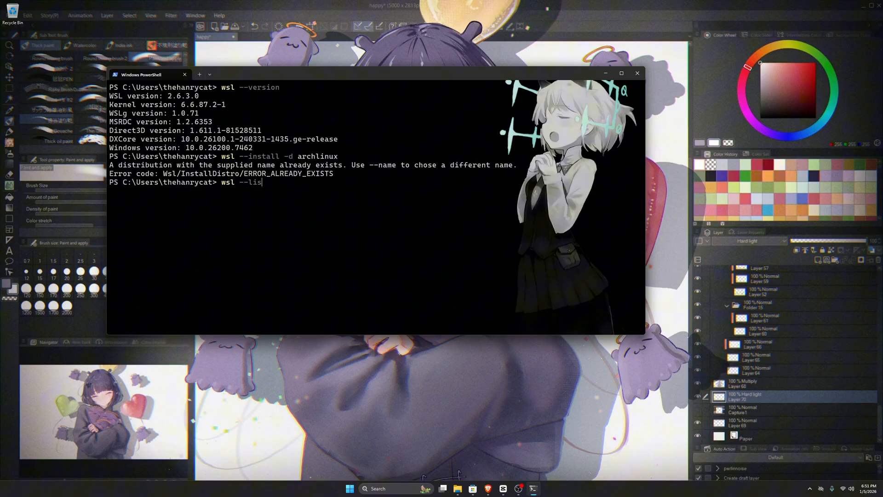
{"action": "key", "text": "Enter"}
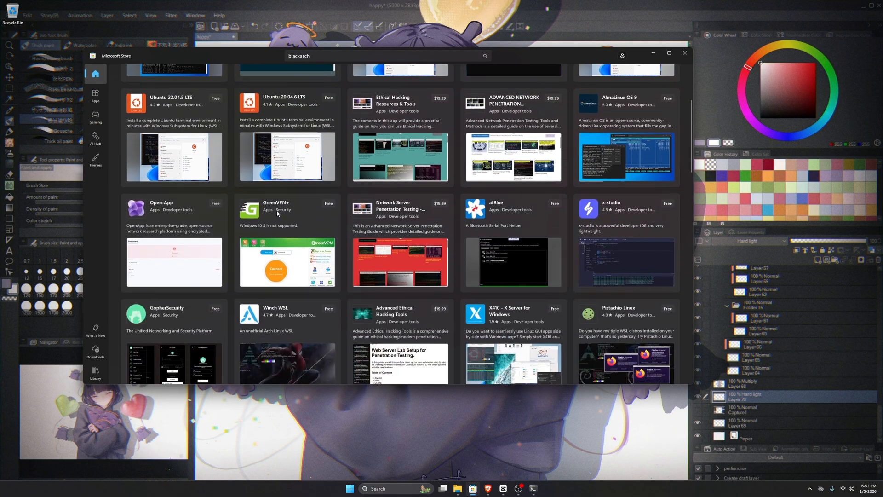
- Launch the Arch Linux WSL distribution to a root shell prompt
{"action": "left_click", "coordinate": [275, 320]}
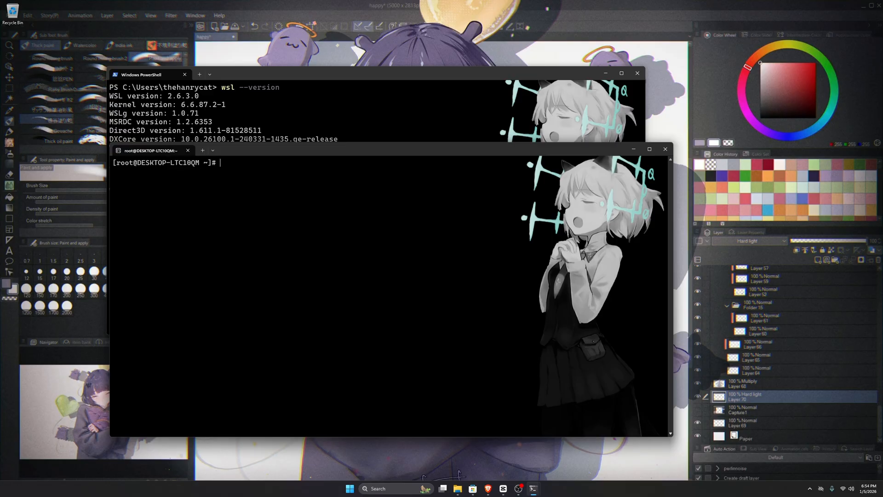
{"action": "type", "text": "pacman -"}
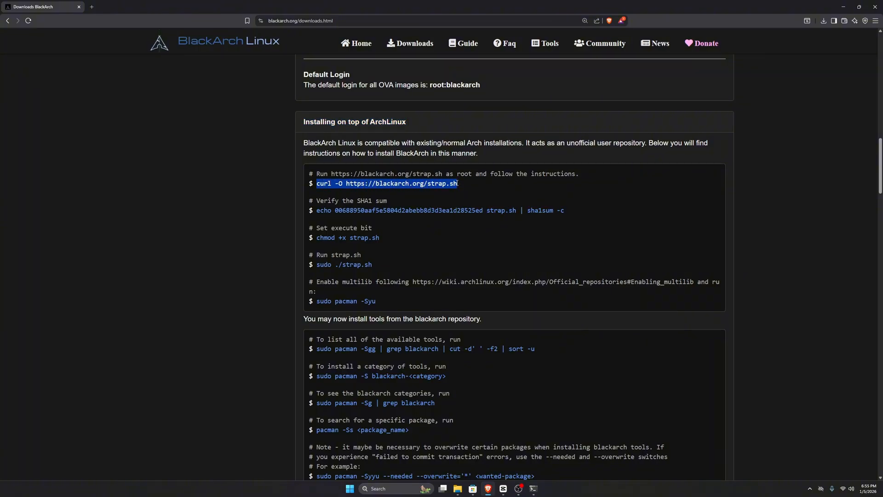
{"action": "mouse_move", "coordinate": [488, 348]}
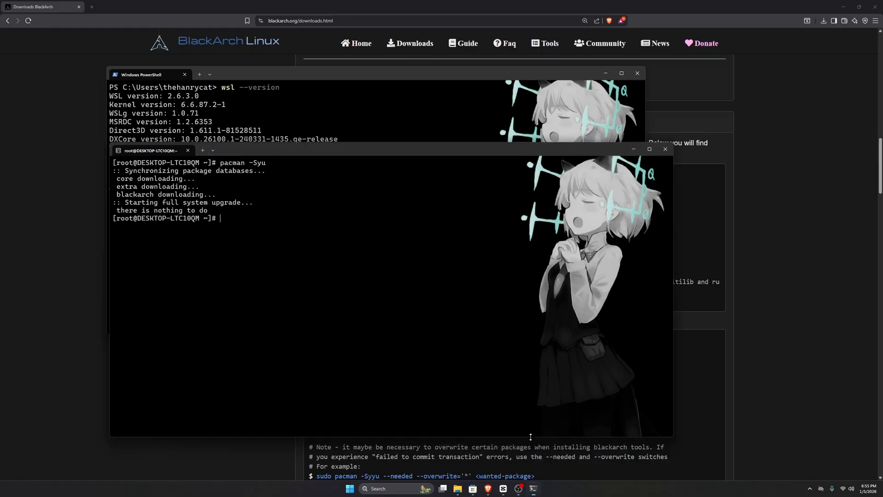
- Download strap.sh from blackarch.org with curl, review it in nano, and chmod +x it
{"action": "type", "text": "curl -O https://blackarch.org/strap.sh"}
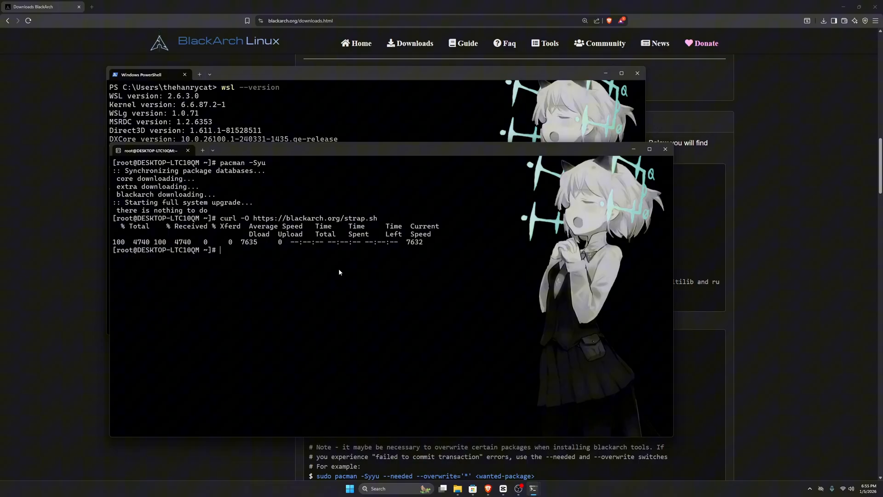
{"action": "type", "text": "nano strap.sh"}
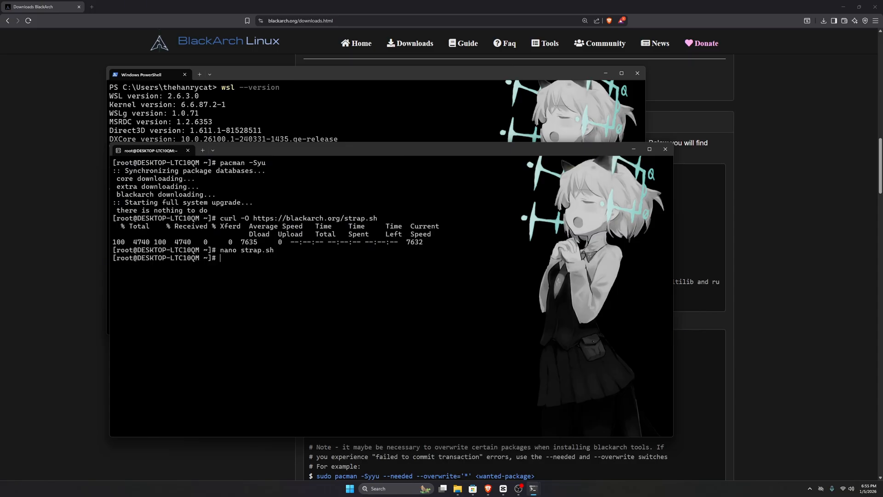
{"action": "type", "text": "chm"}
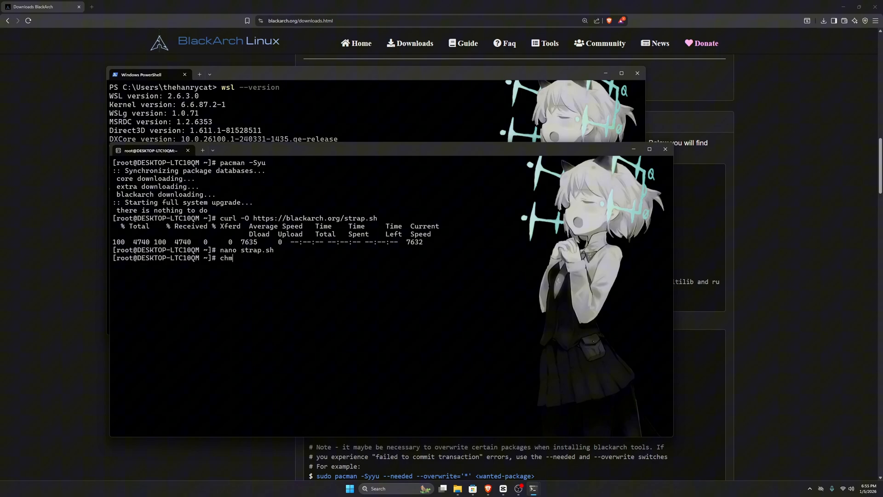
{"action": "type", "text": "od +x strap.s"}
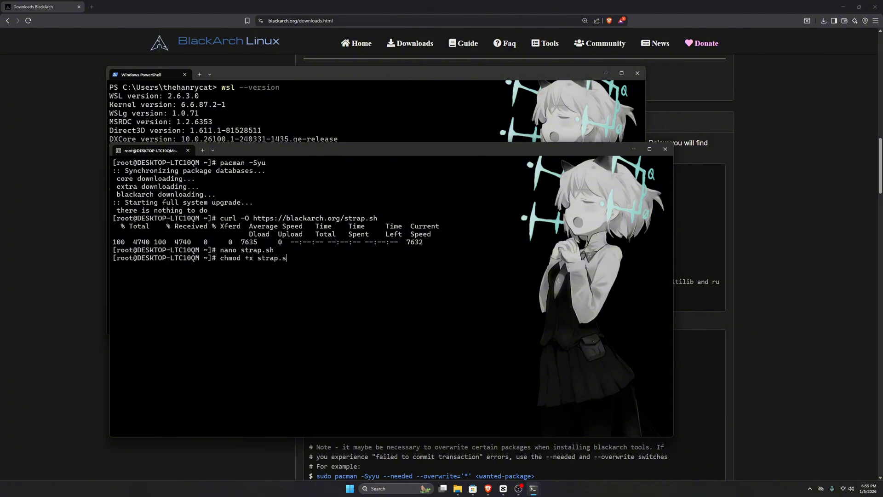
{"action": "type", "text": "h"}
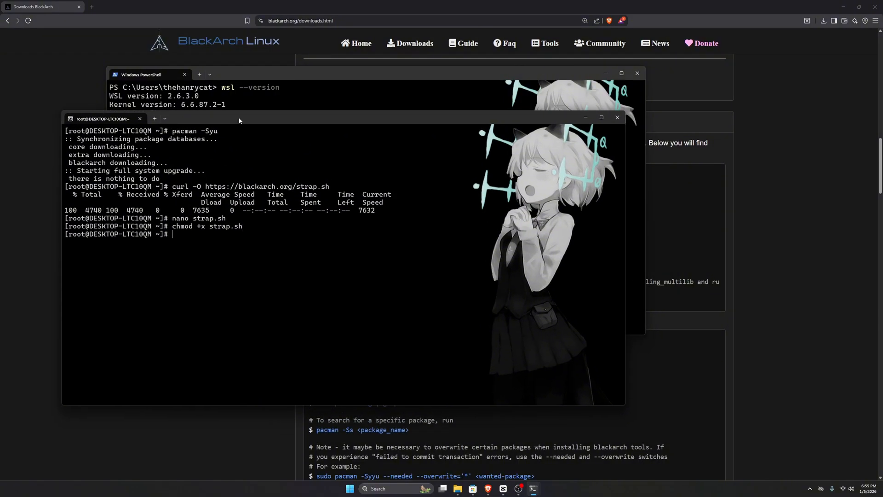
- Run ./strap.sh to install the BlackArch keyring and sync the databases
{"action": "type", "text": "./strap.sh"}
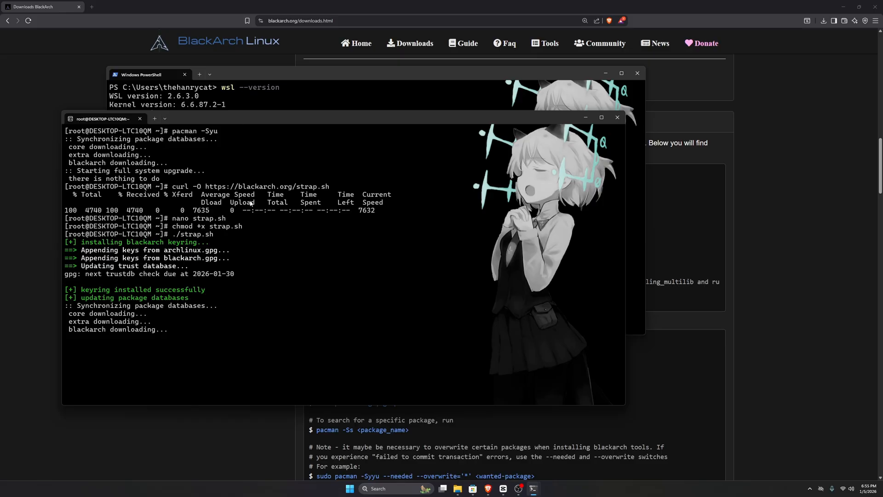
{"action": "mouse_move", "coordinate": [250, 207]}
{"action": "type", "text": "p"}
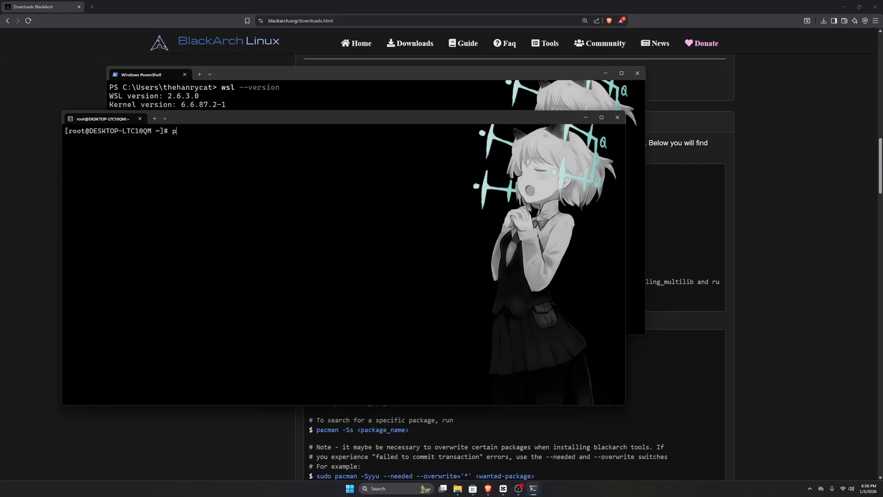
- Search for nmap with pacman -Ss nmap and review the blackarch packages listed
{"action": "type", "text": "acman -Ss nmap"}
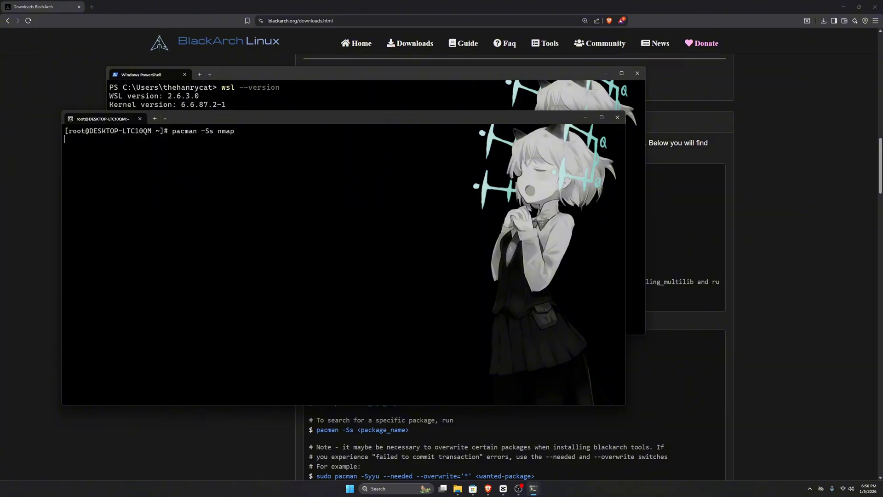
{"action": "key", "text": "Return"}
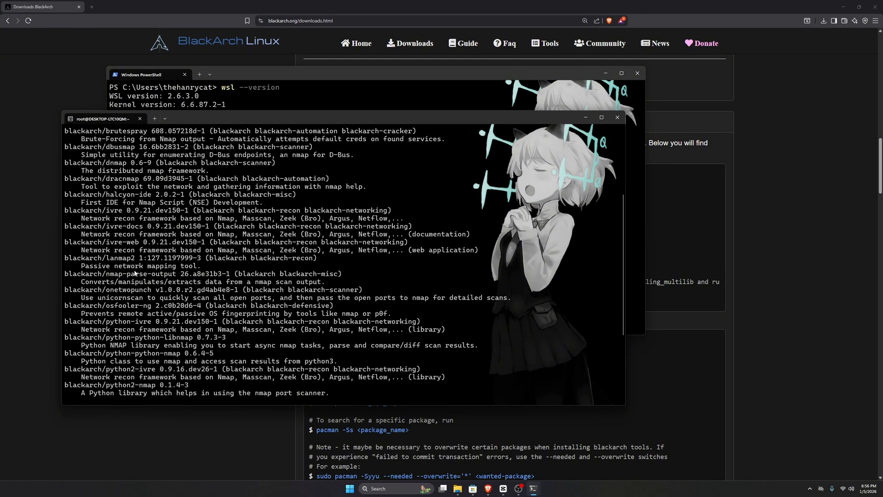
{"action": "type", "text": "pacman -Ss nmap"}
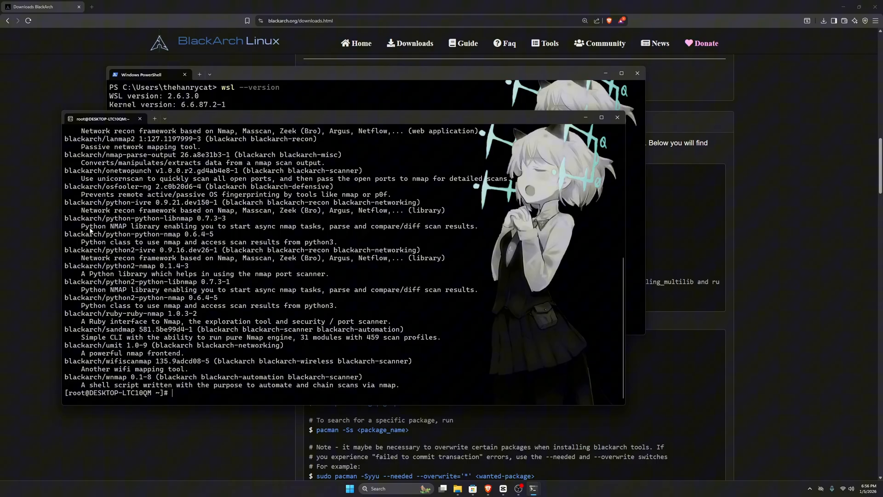
{"action": "type", "text": "p"}
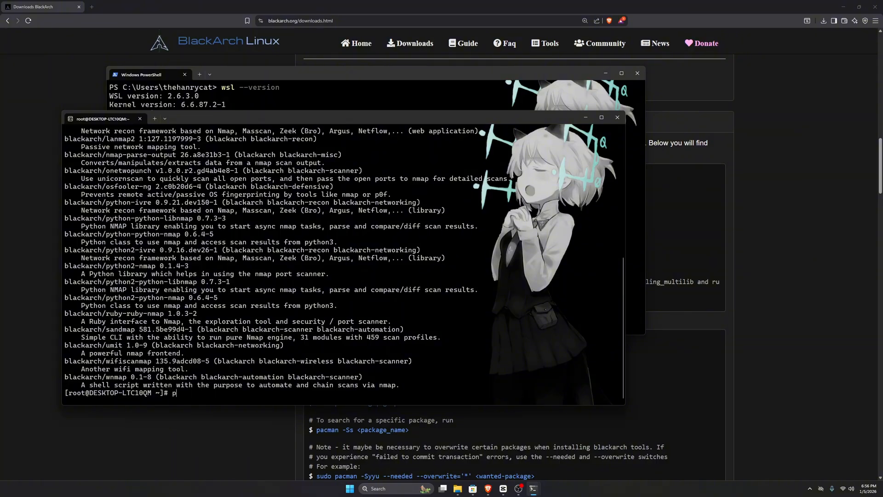
{"action": "type", "text": "acman -"}
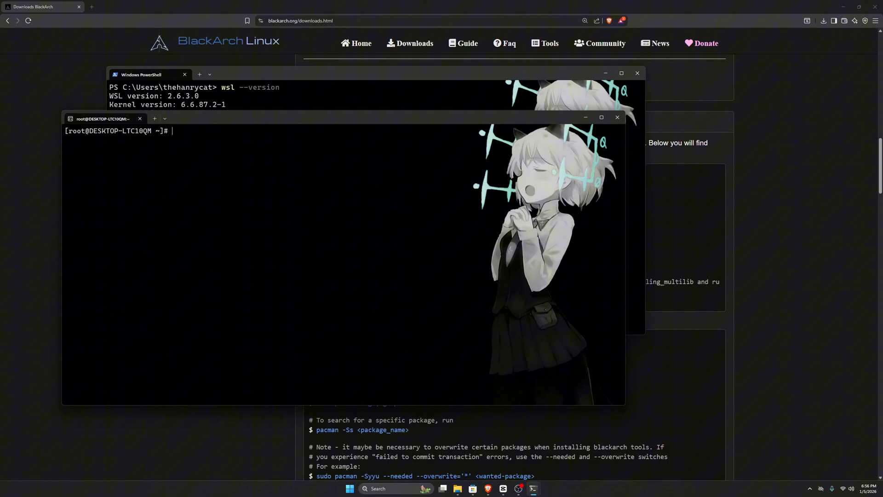
{"action": "mouse_move", "coordinate": [258, 142]}
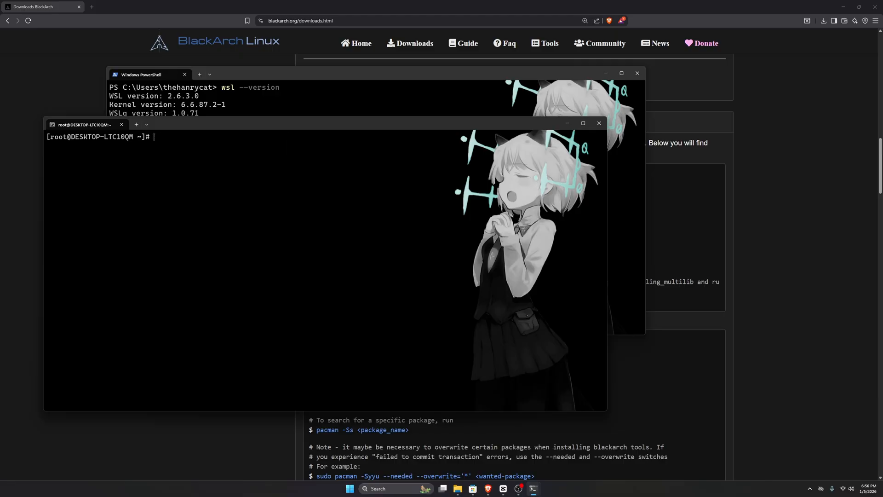
- Run fastfetch showing Arch Linux x86_64 on WSL2, then clear the screen
{"action": "type", "text": "fastfetch"}
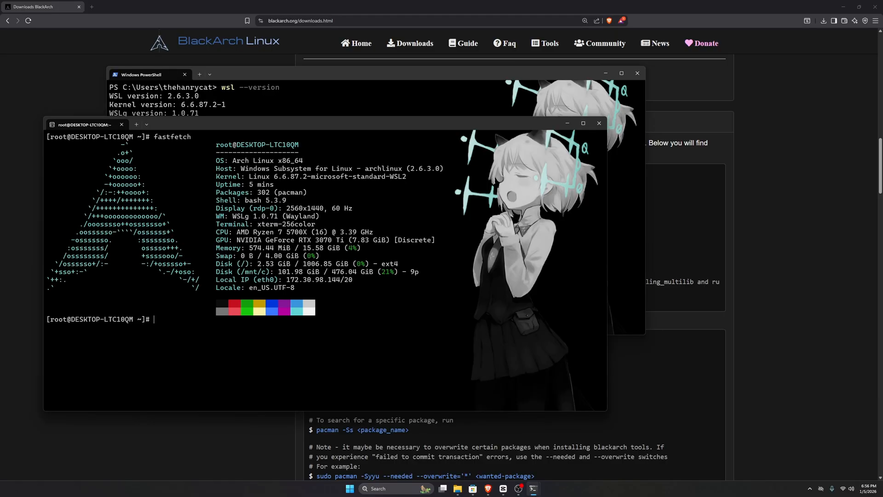
{"action": "type", "text": "c"}
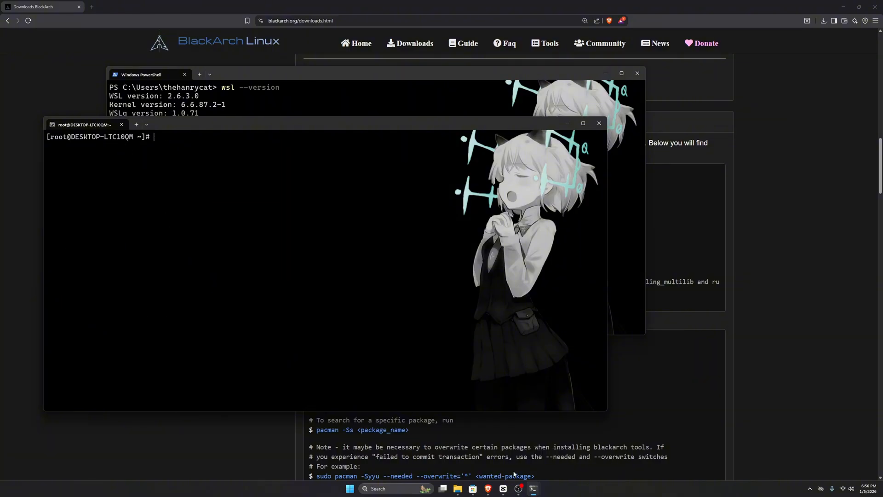
{"action": "mouse_move", "coordinate": [472, 423]}
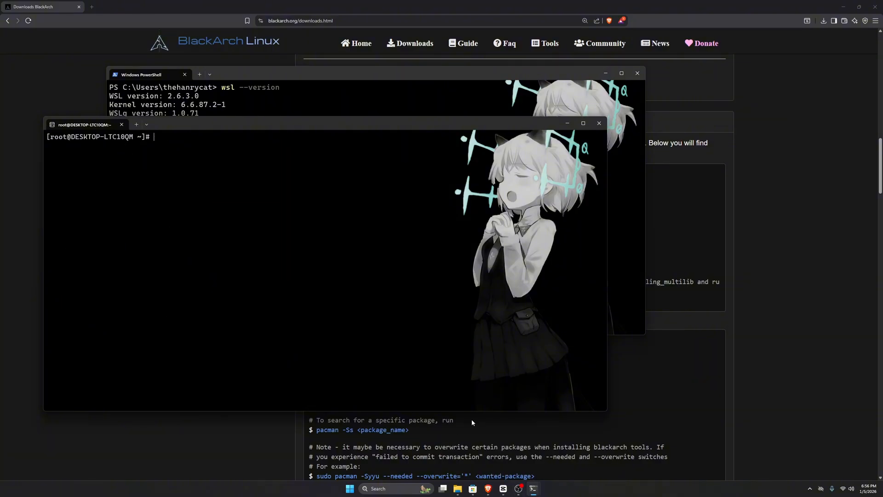